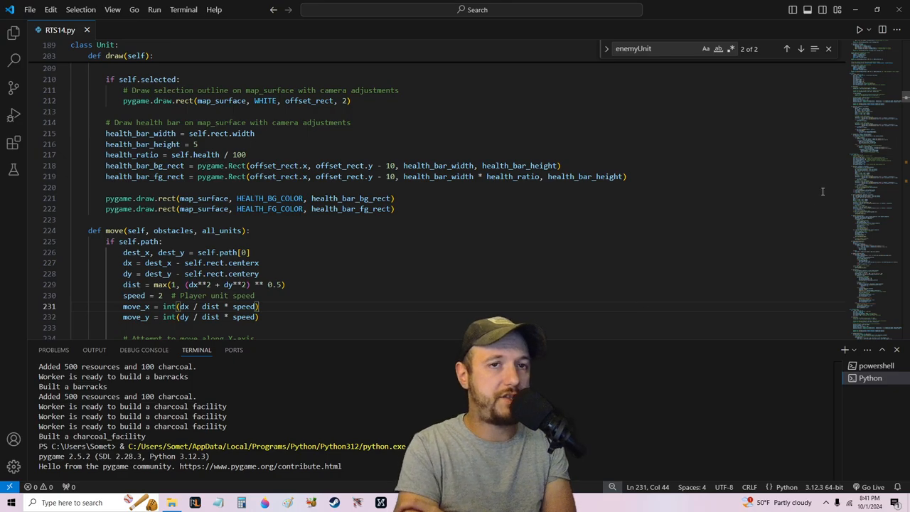
{"action": "scroll", "scroll_direction": "up", "scroll_amount": 3}
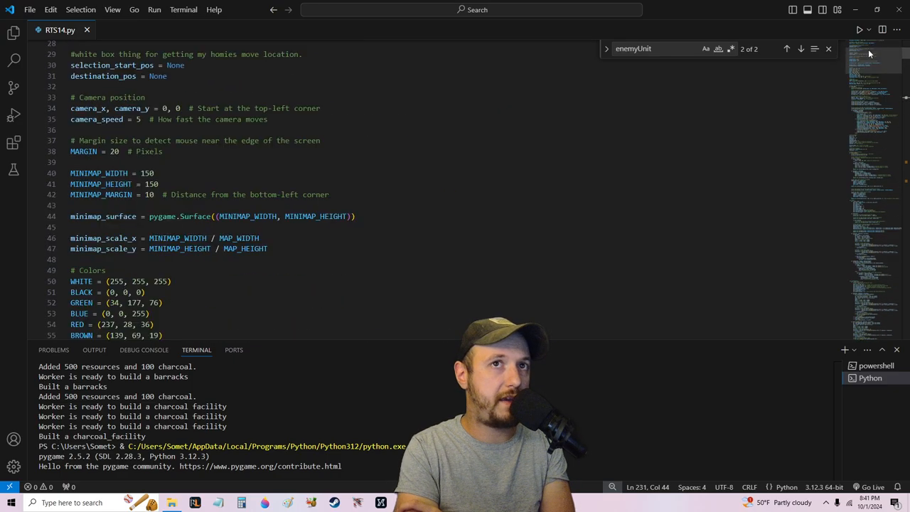
{"action": "scroll", "scroll_direction": "down", "scroll_amount": 3}
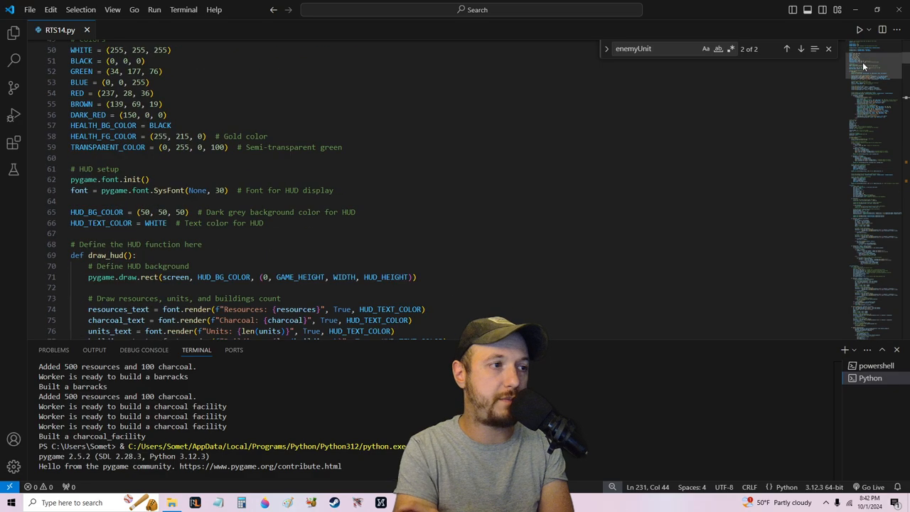
{"action": "scroll", "scroll_direction": "up", "scroll_amount": 3}
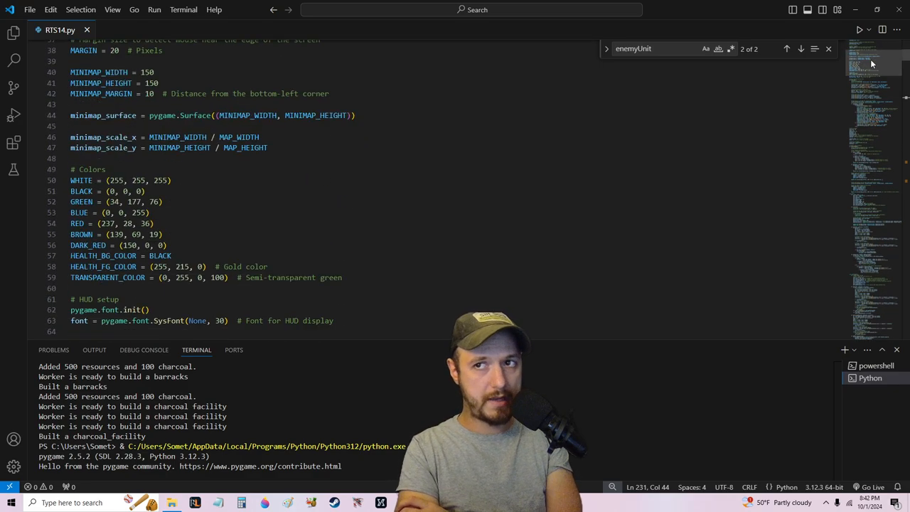
{"action": "scroll", "scroll_direction": "down", "scroll_amount": 3}
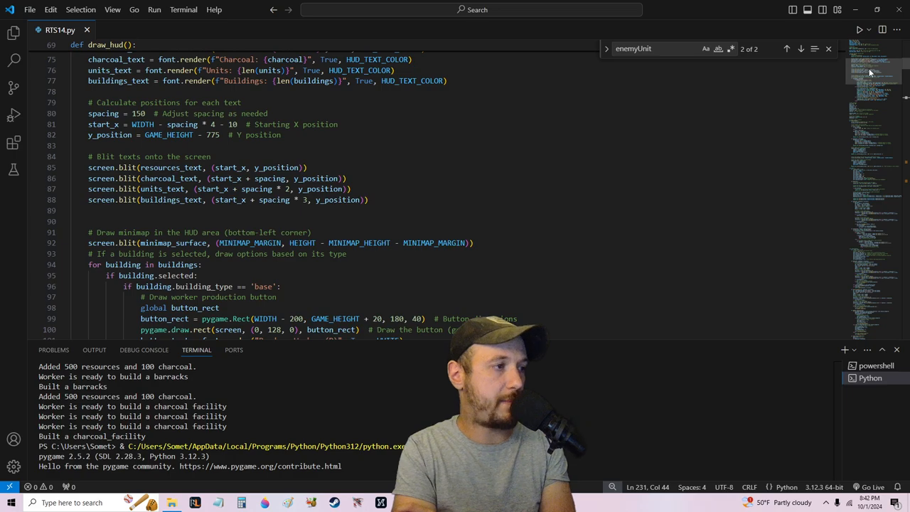
{"action": "scroll", "scroll_direction": "down", "scroll_amount": 3}
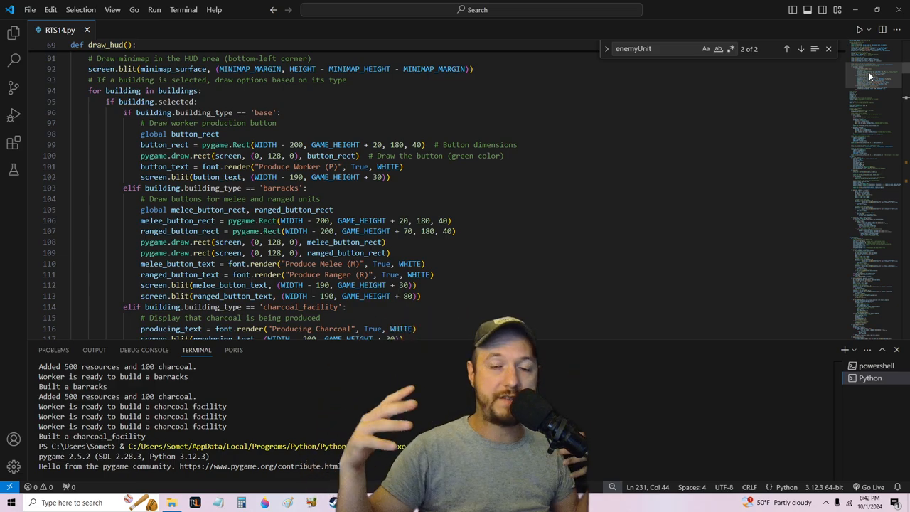
{"action": "scroll", "scroll_direction": "down", "scroll_amount": 3}
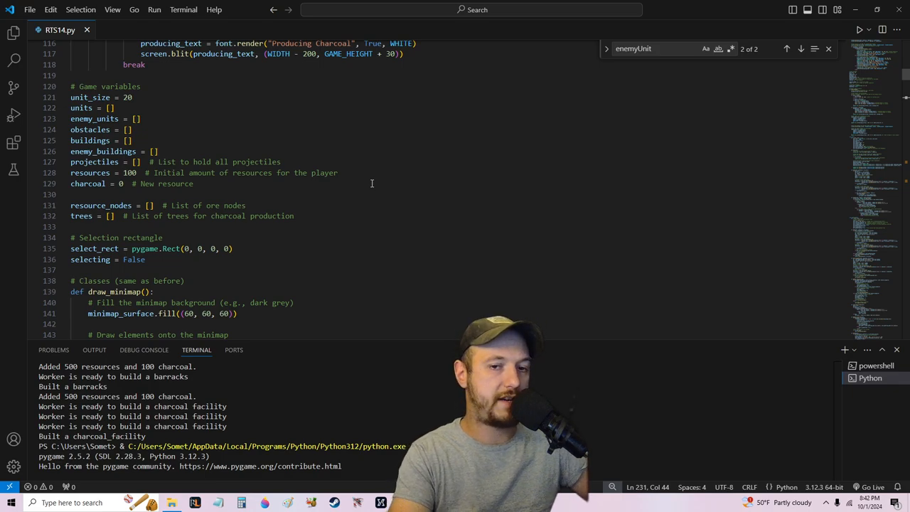
{"action": "scroll", "scroll_direction": "down", "scroll_amount": 3}
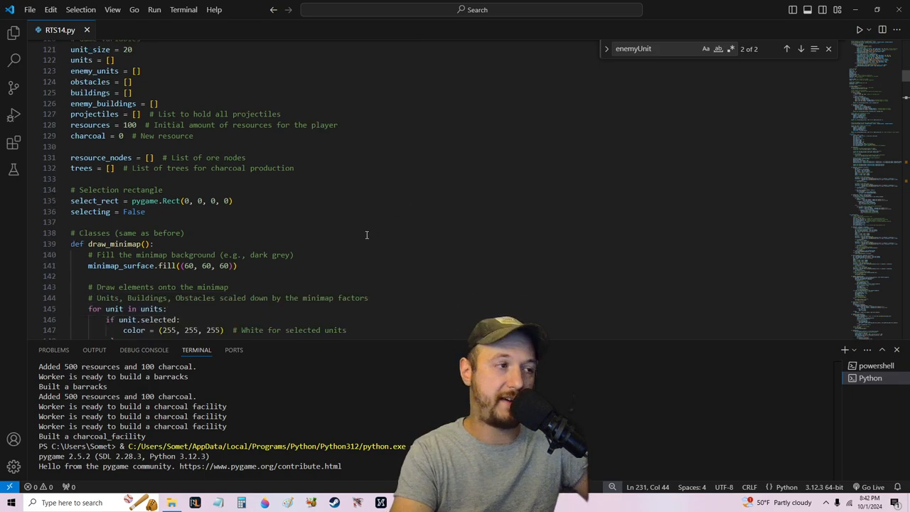
{"action": "scroll", "scroll_direction": "down", "scroll_amount": 3}
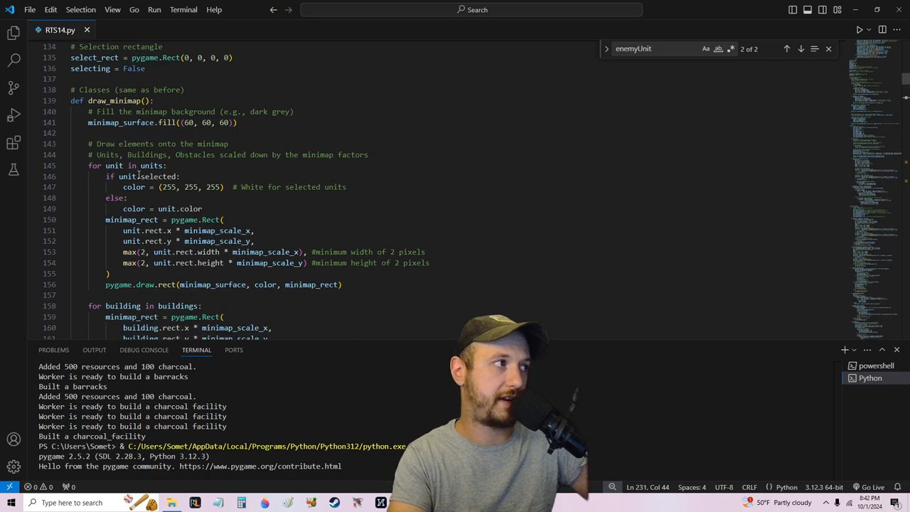
{"action": "scroll", "scroll_direction": "down", "scroll_amount": 3}
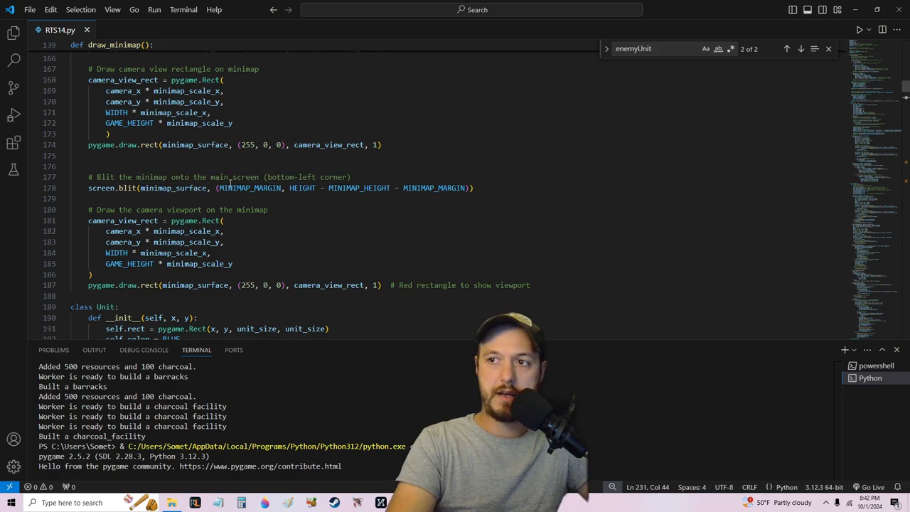
{"action": "scroll", "scroll_direction": "down", "scroll_amount": 3}
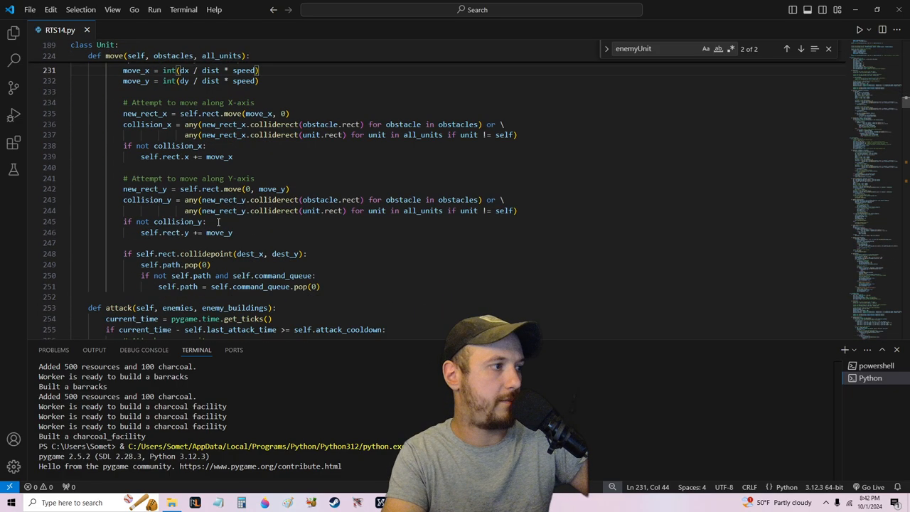
{"action": "scroll", "scroll_direction": "down", "scroll_amount": 3}
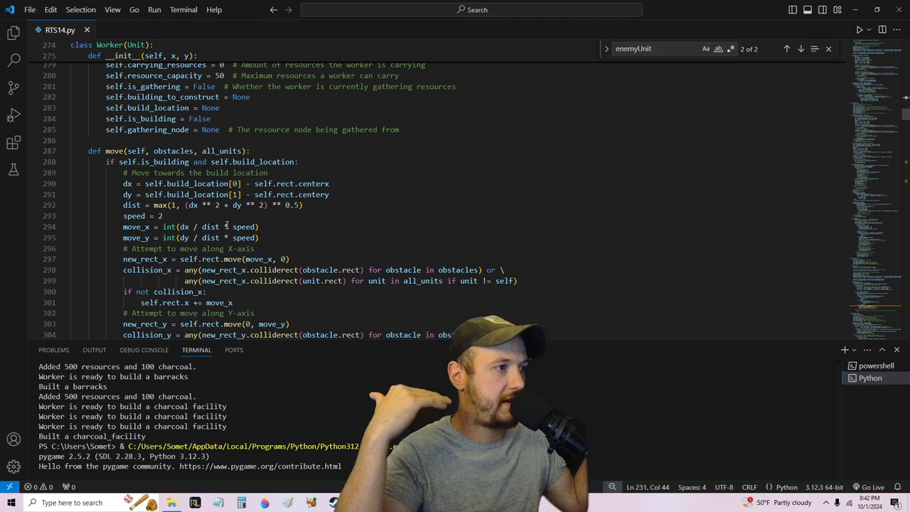
{"action": "scroll", "scroll_direction": "down", "scroll_amount": 3}
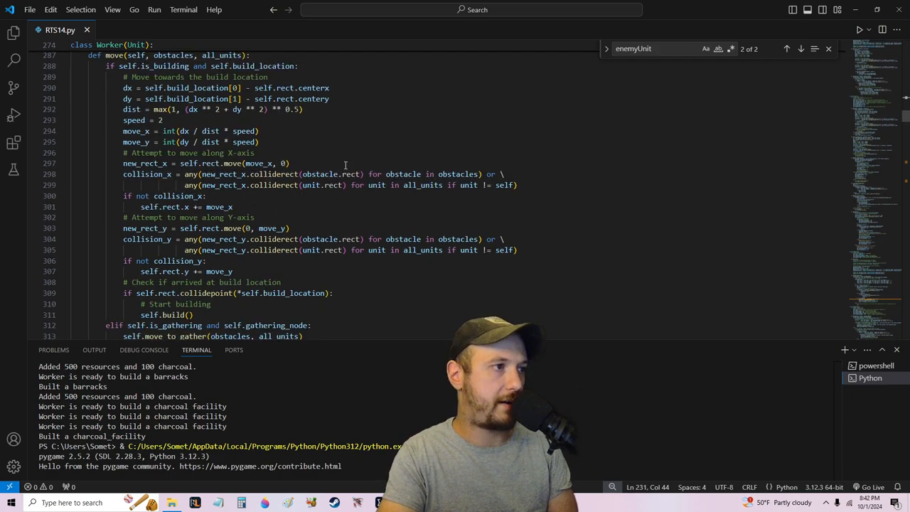
{"action": "mouse_move", "coordinate": [403, 174]}
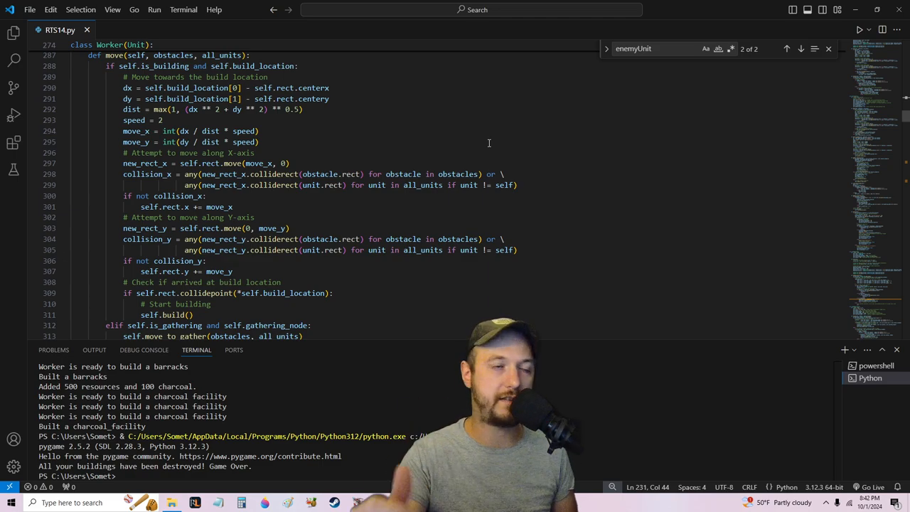
{"action": "scroll", "scroll_direction": "down", "scroll_amount": 3}
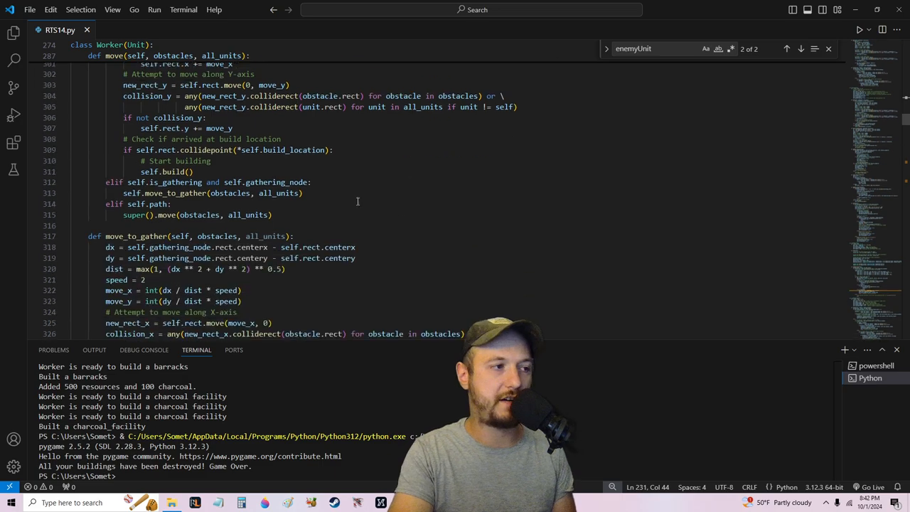
{"action": "scroll", "scroll_direction": "down", "scroll_amount": 3}
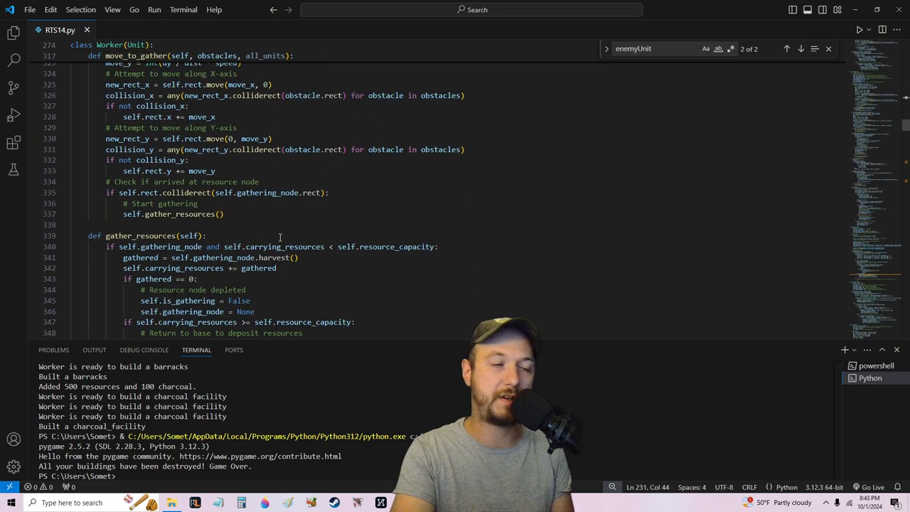
{"action": "scroll", "scroll_direction": "down", "scroll_amount": 3}
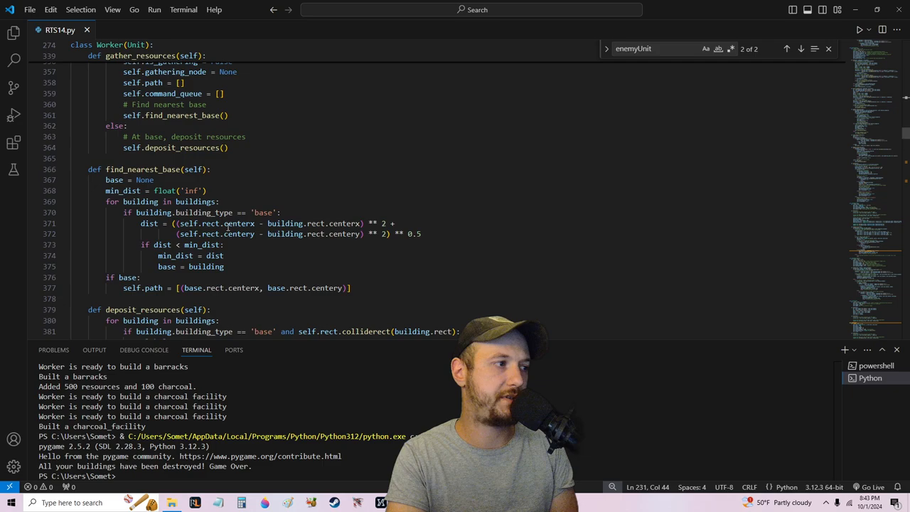
{"action": "scroll", "scroll_direction": "up", "scroll_amount": 3}
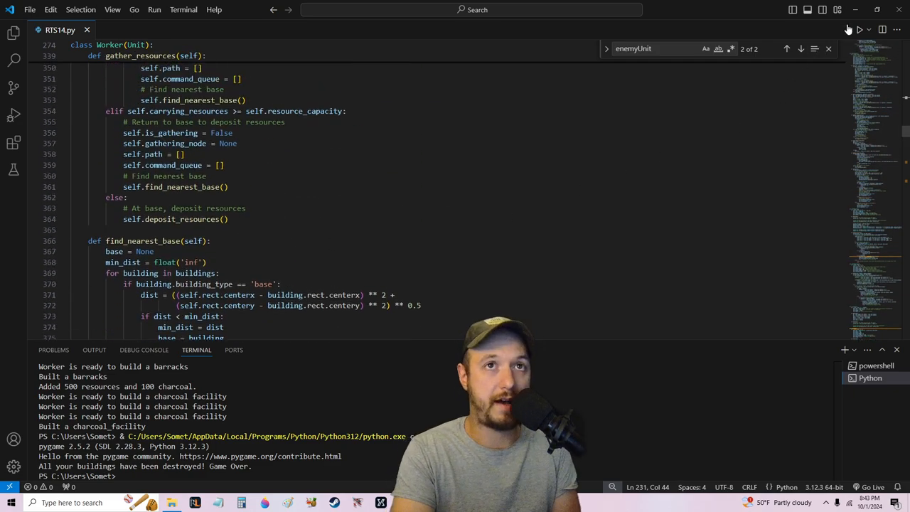